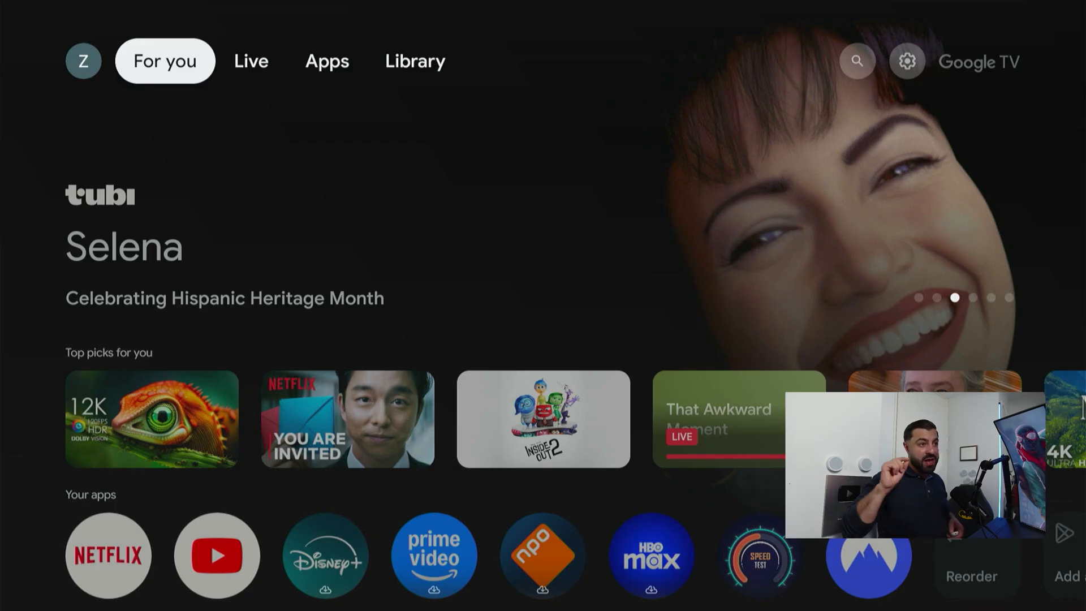
From the Live tab's quick settings panel, open All settings and reach System > About
left_click(250, 61)
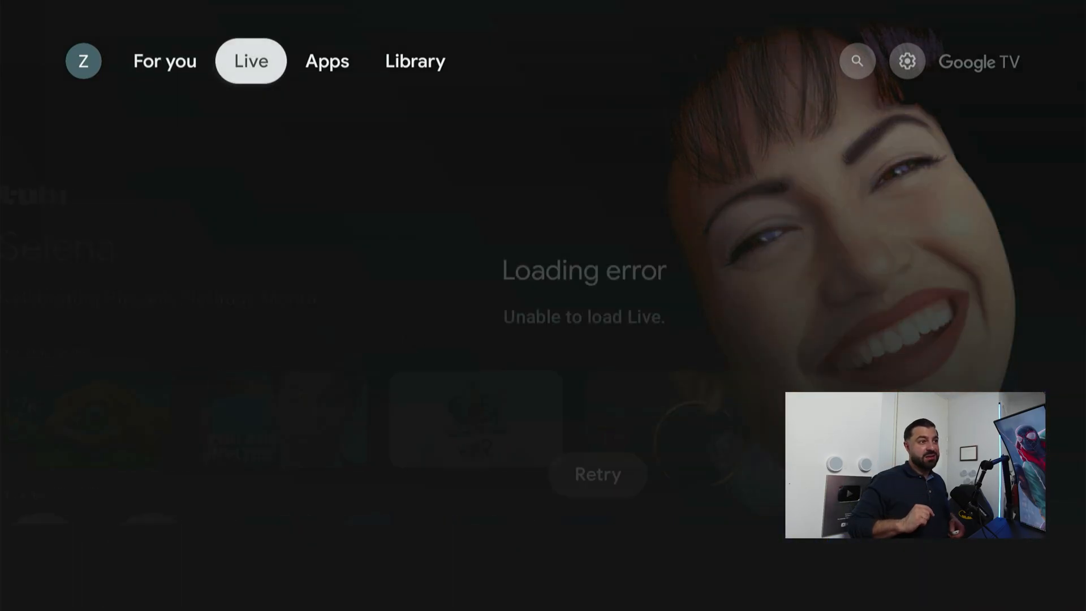
left_click(907, 61)
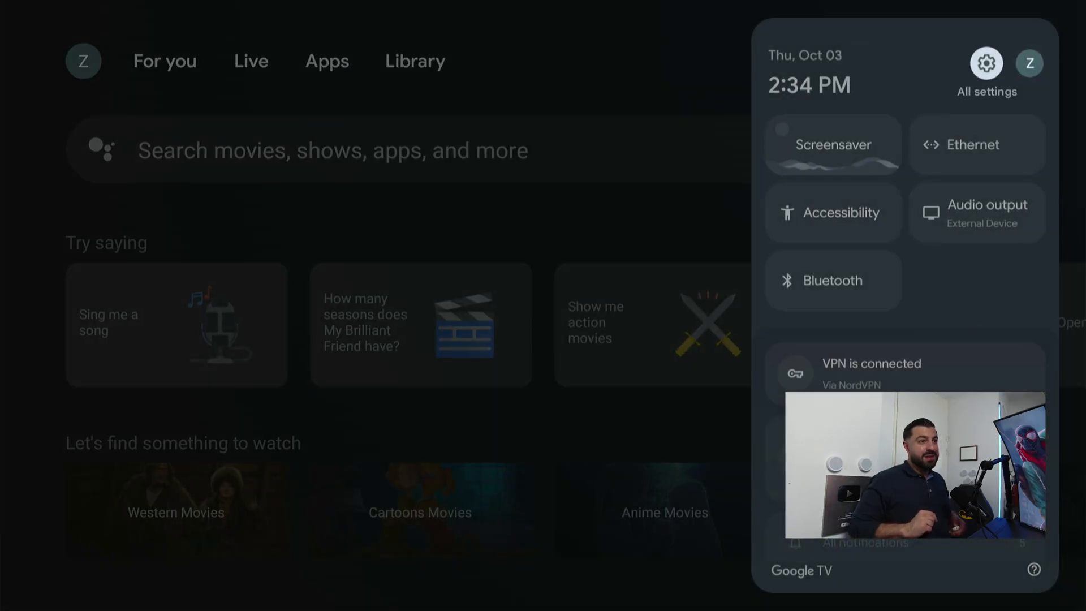
left_click(986, 63)
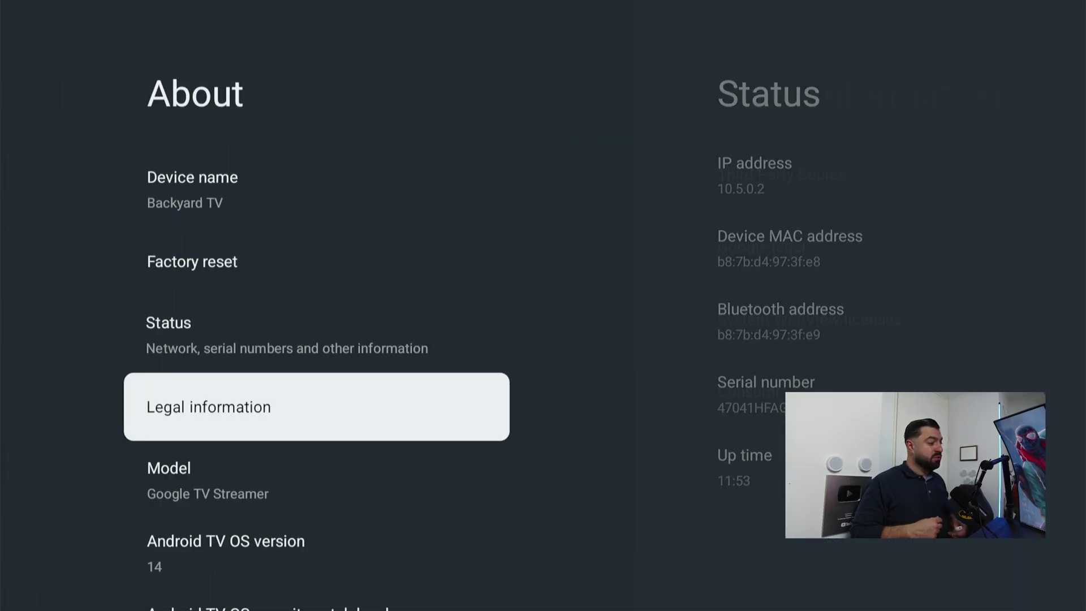
Tap the Android TV OS build entry repeatedly to count down toward developer mode
scroll("down", 3)
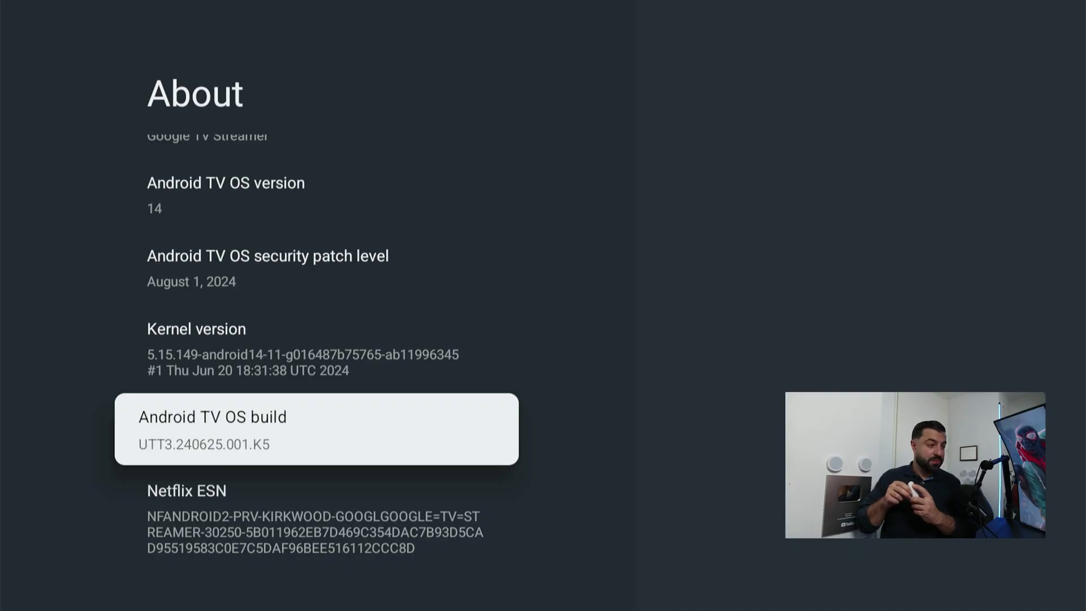
left_click(315, 428)
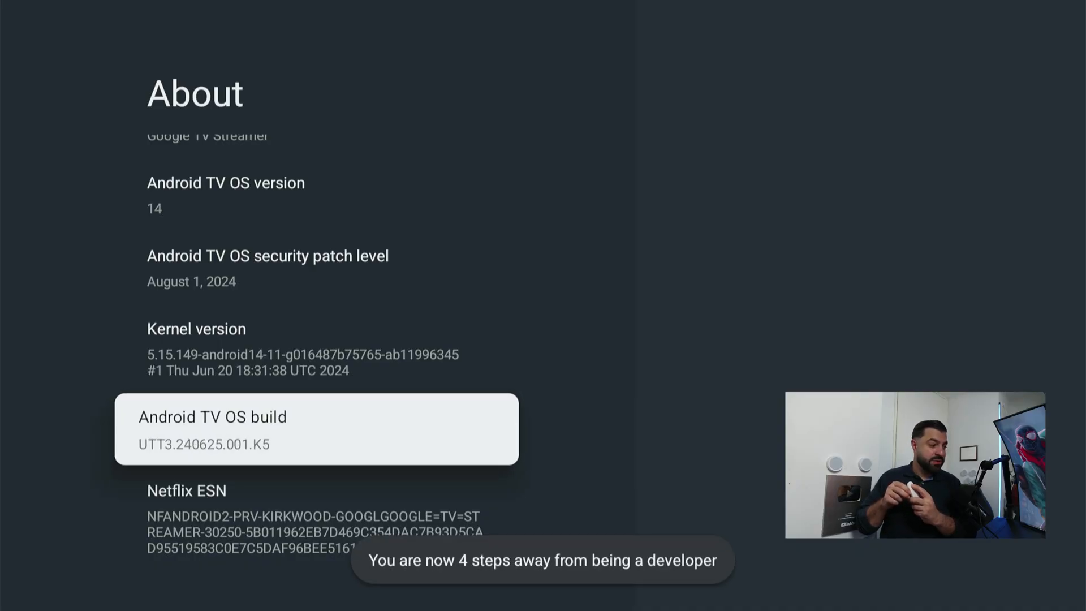
left_click(315, 428)
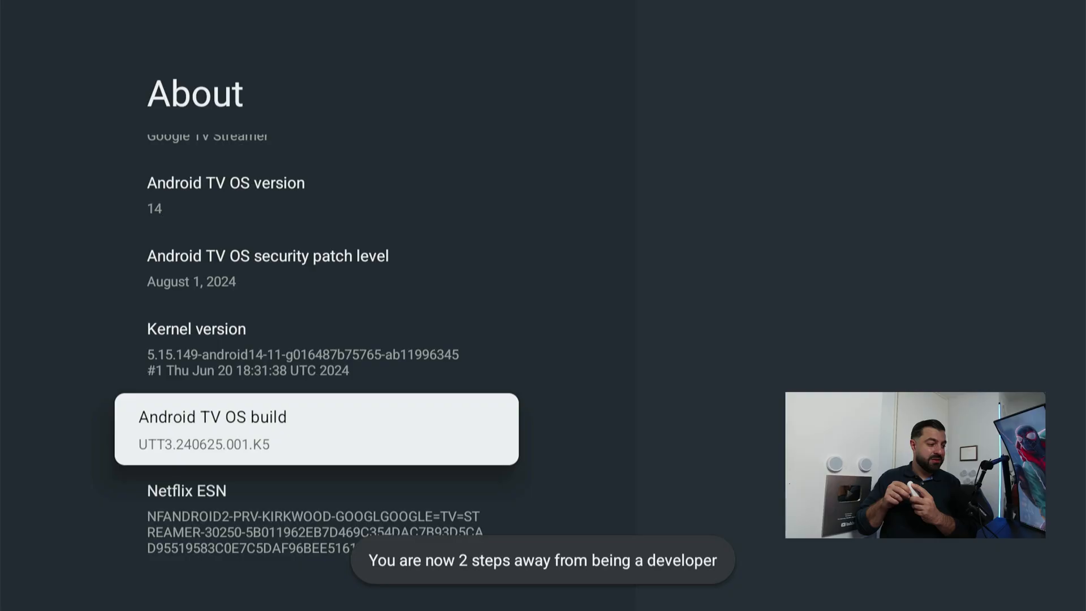
left_click(316, 429)
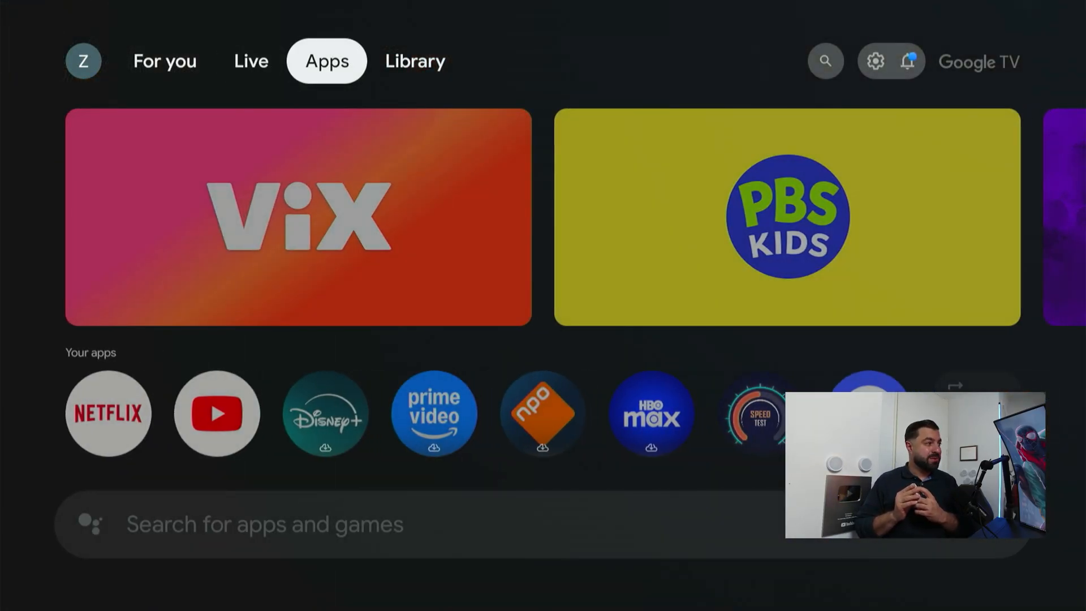
Search apps and games for Downloader and open the Downloader by AFTVnews page
scroll("down", 3)
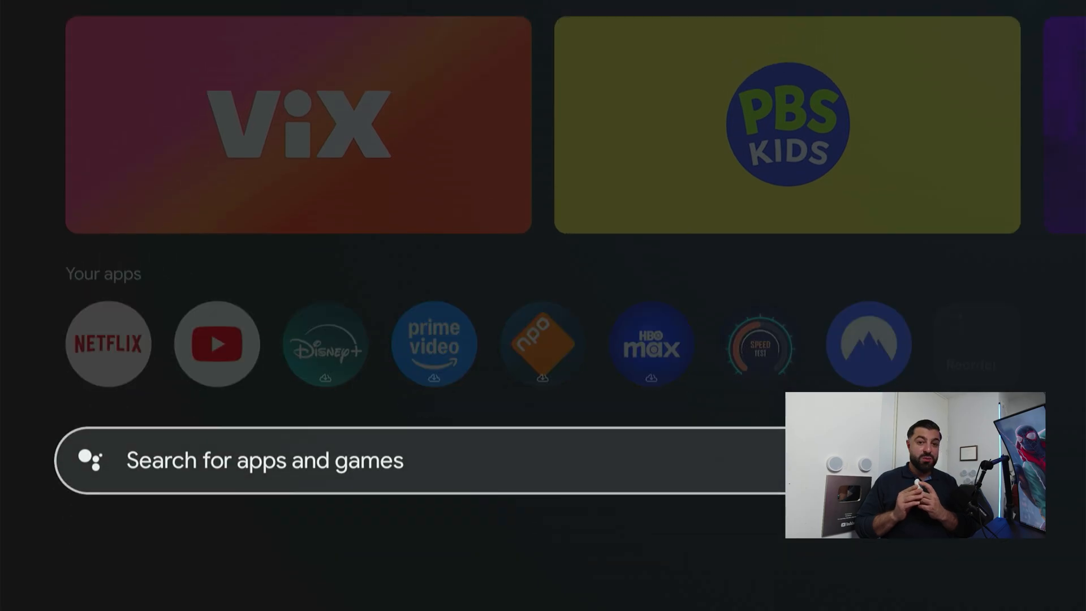
left_click(416, 460)
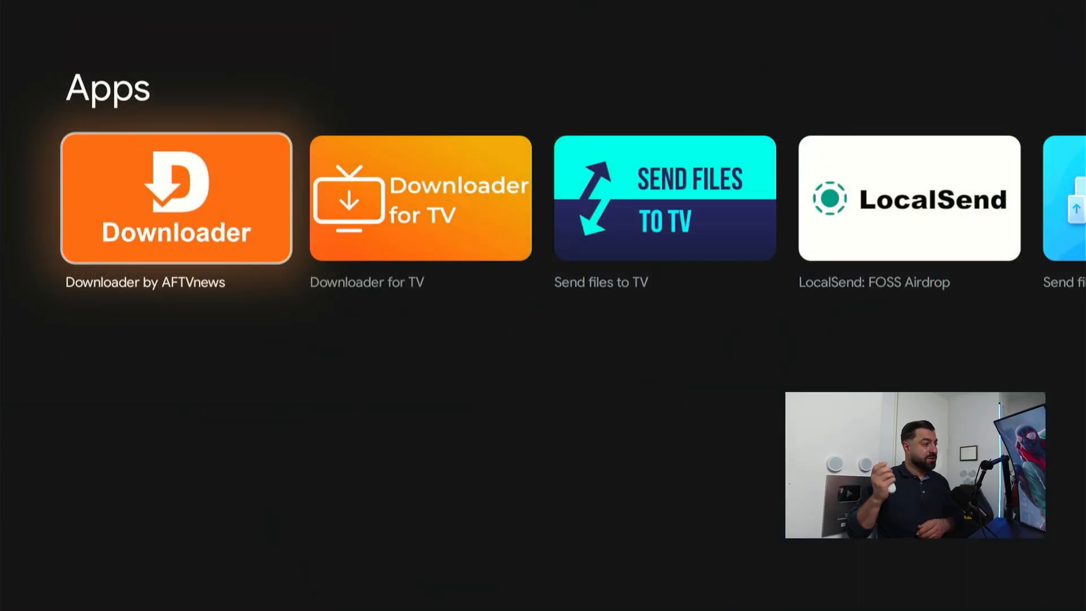
left_click(176, 198)
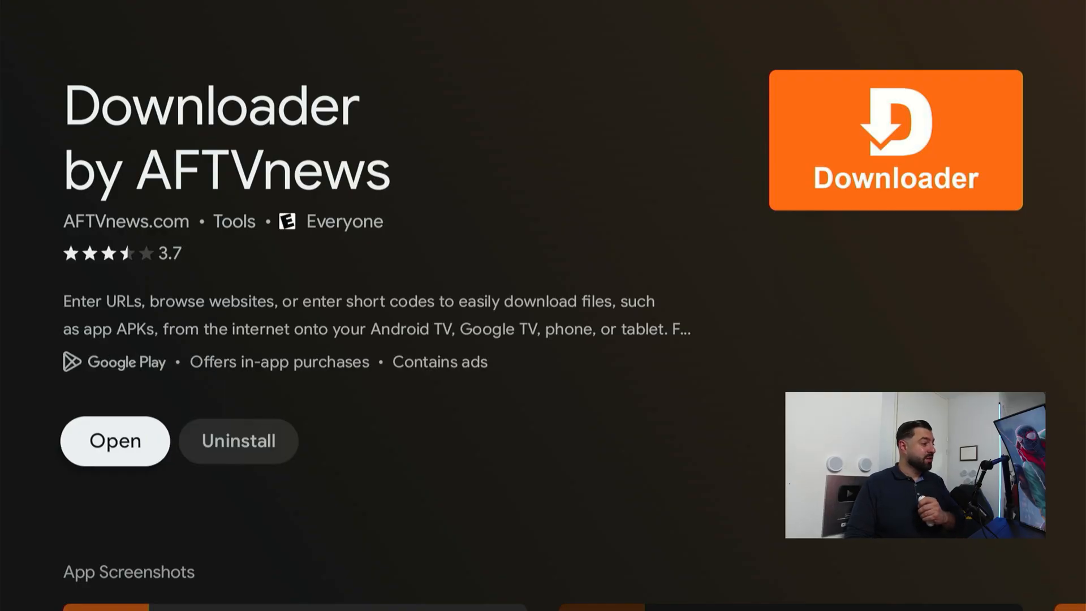
Launch Downloader, dismiss the welcome guide, and enter short code 234753 in the URL field
left_click(114, 441)
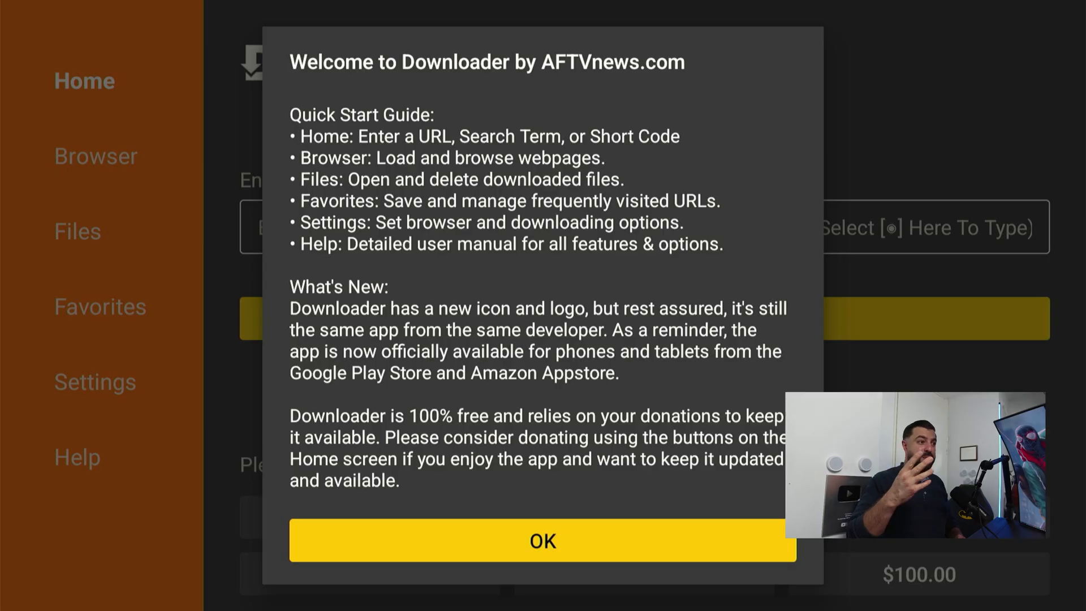
left_click(542, 541)
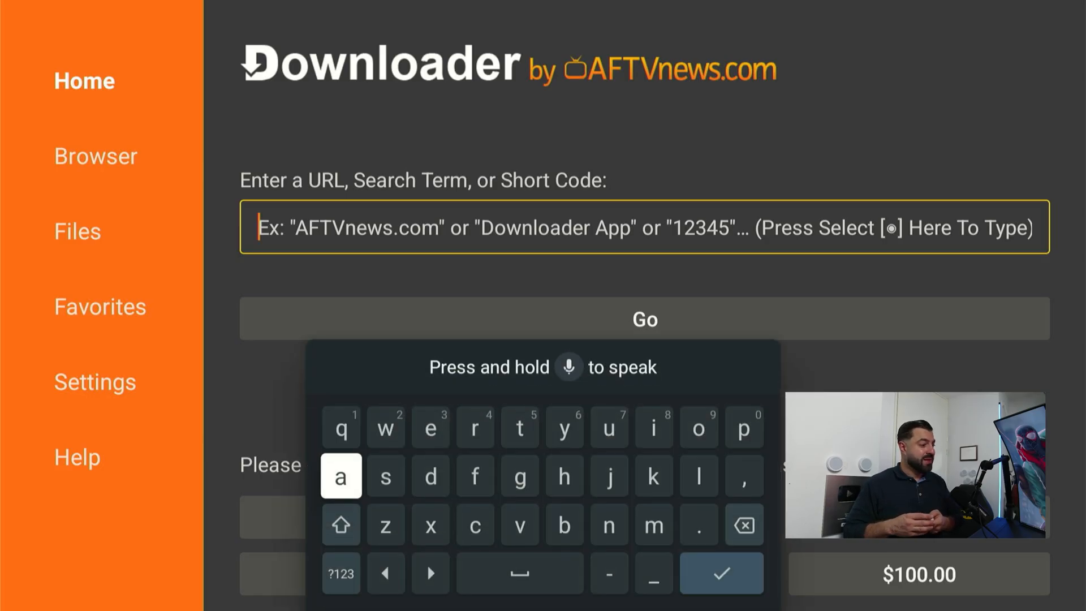
left_click(340, 573)
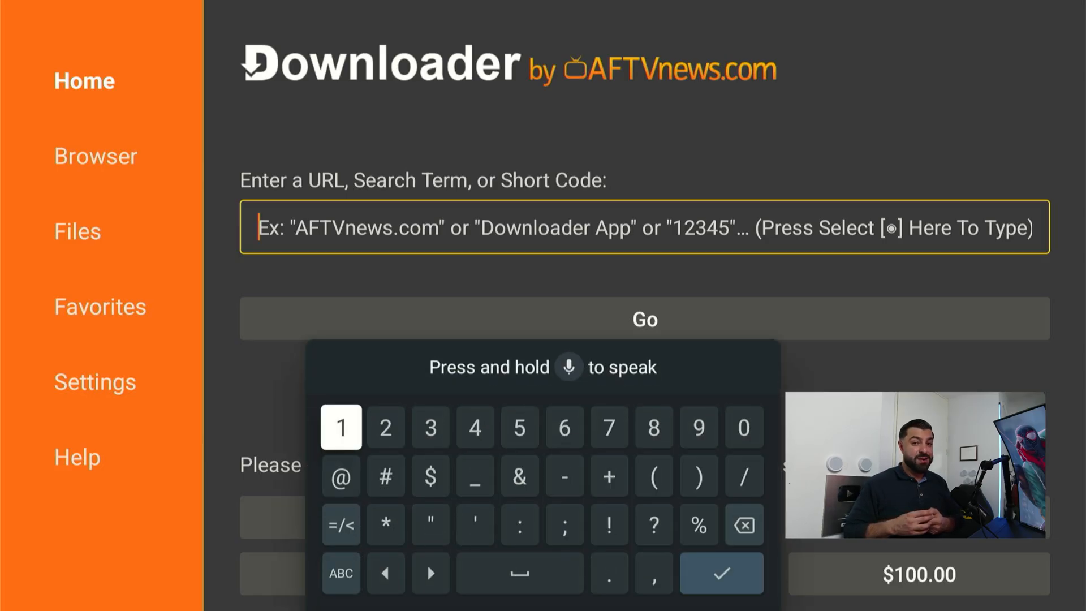
left_click(386, 427)
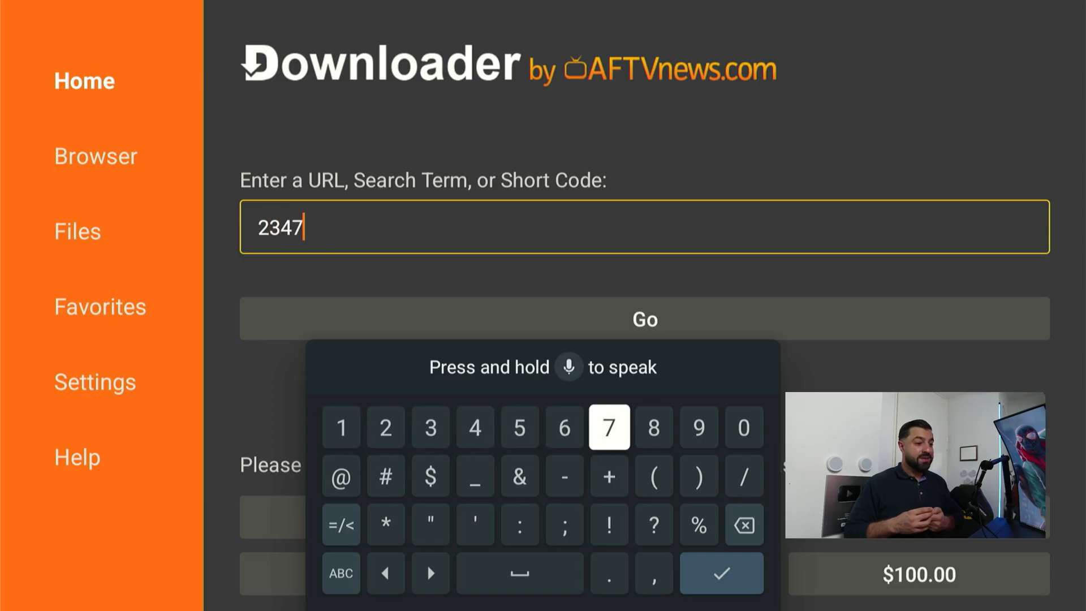
type("53")
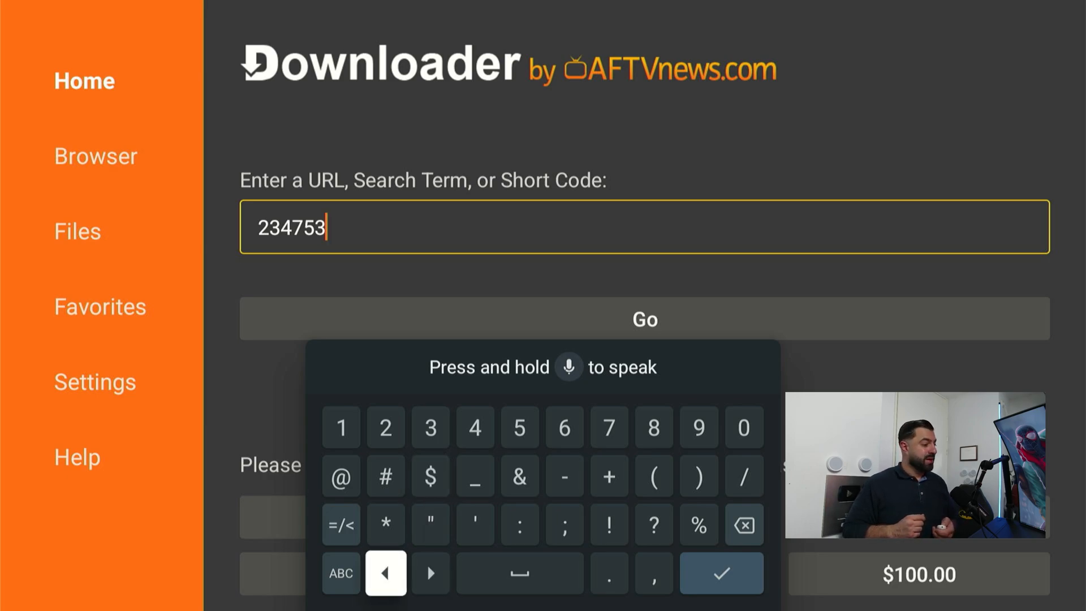
mouse_move(721, 573)
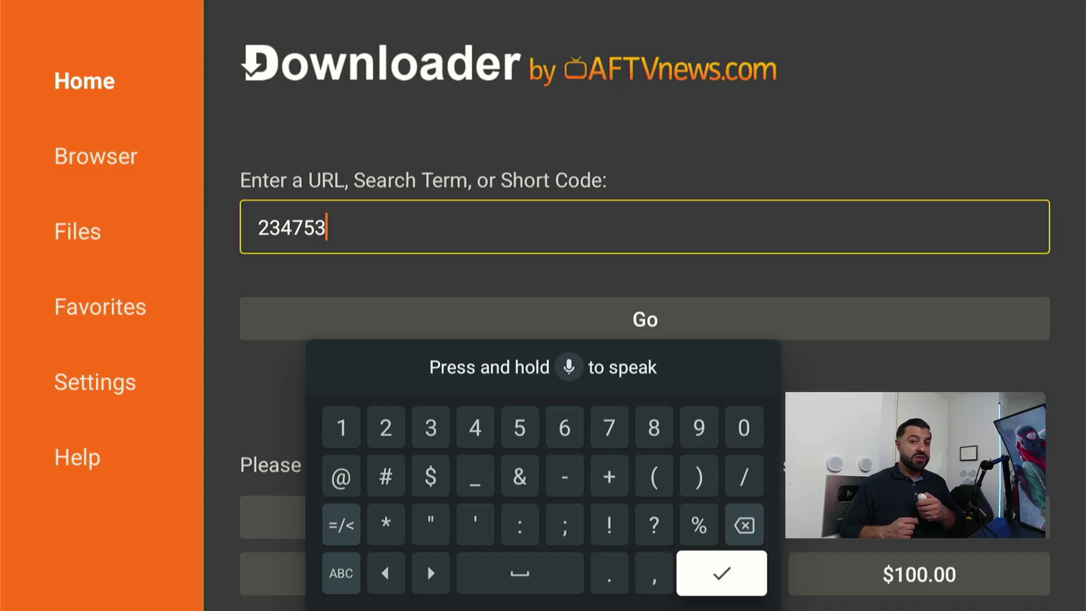
left_click(721, 573)
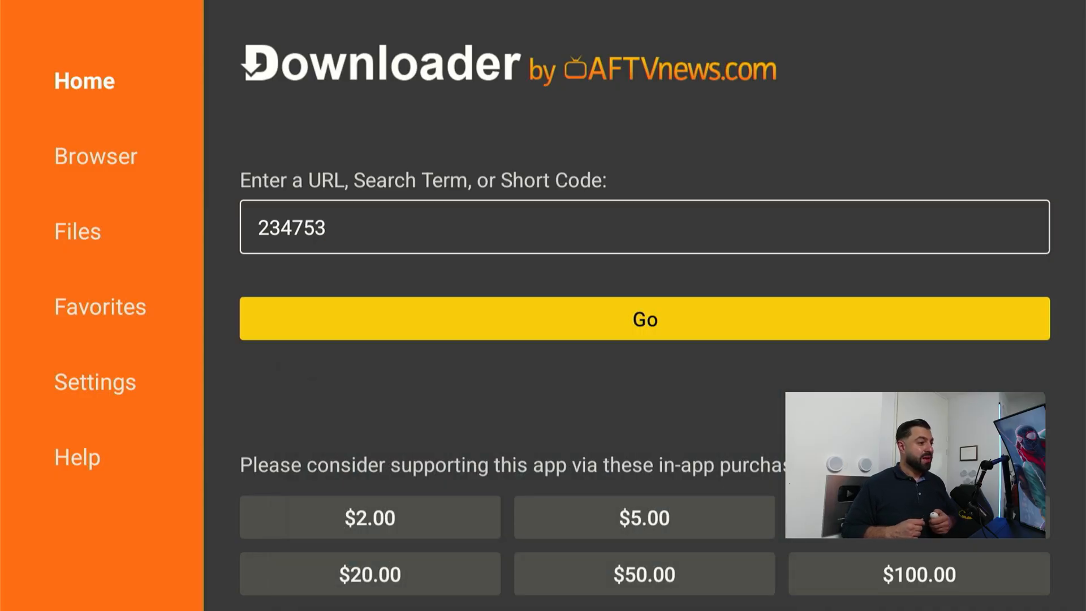
Submit short code 234753 and start installing the downloaded APK, triggering the unknown-sources warning
left_click(644, 319)
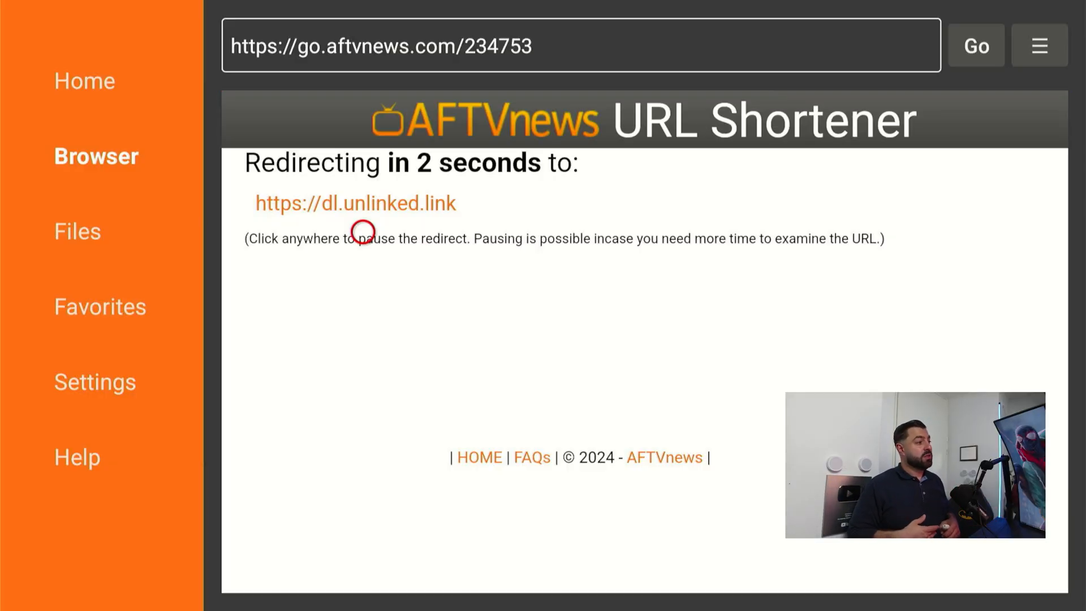
left_click(354, 203)
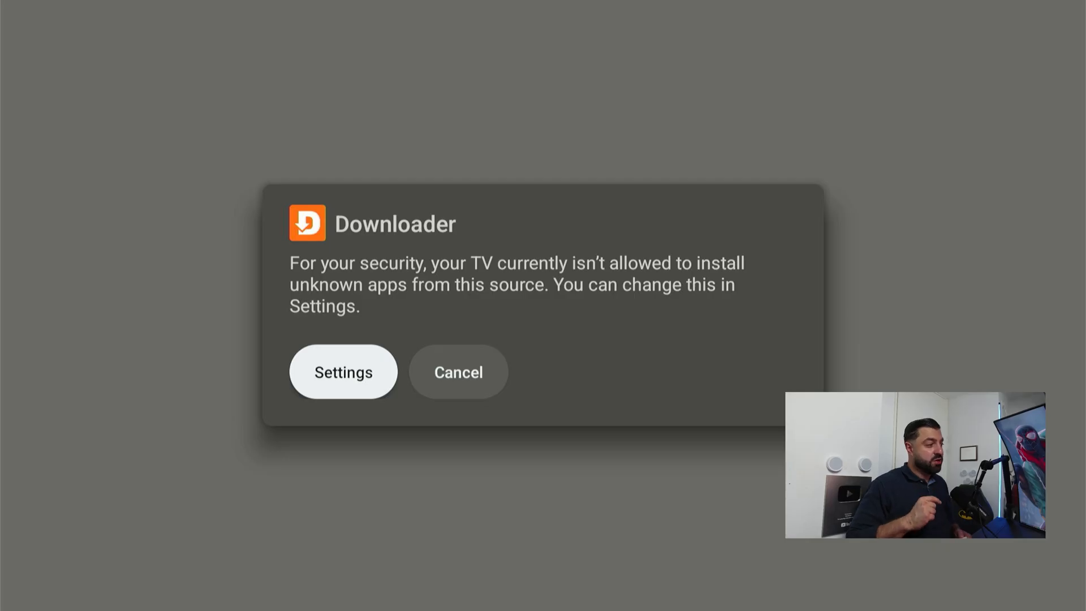
Set Downloader to Allowed under Install unknown apps, then install Unlinked
left_click(343, 371)
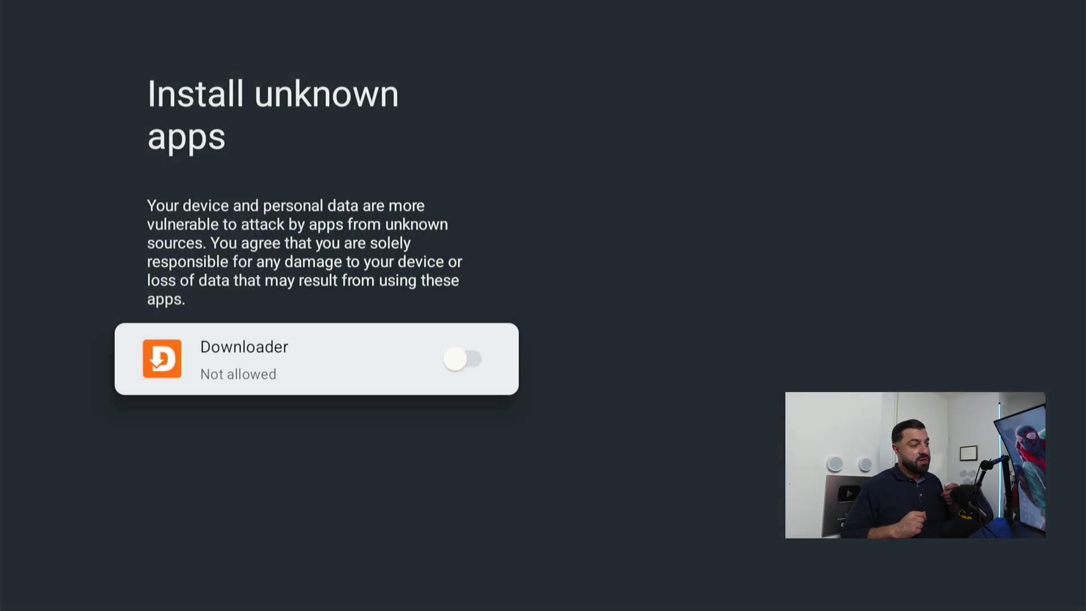
left_click(462, 358)
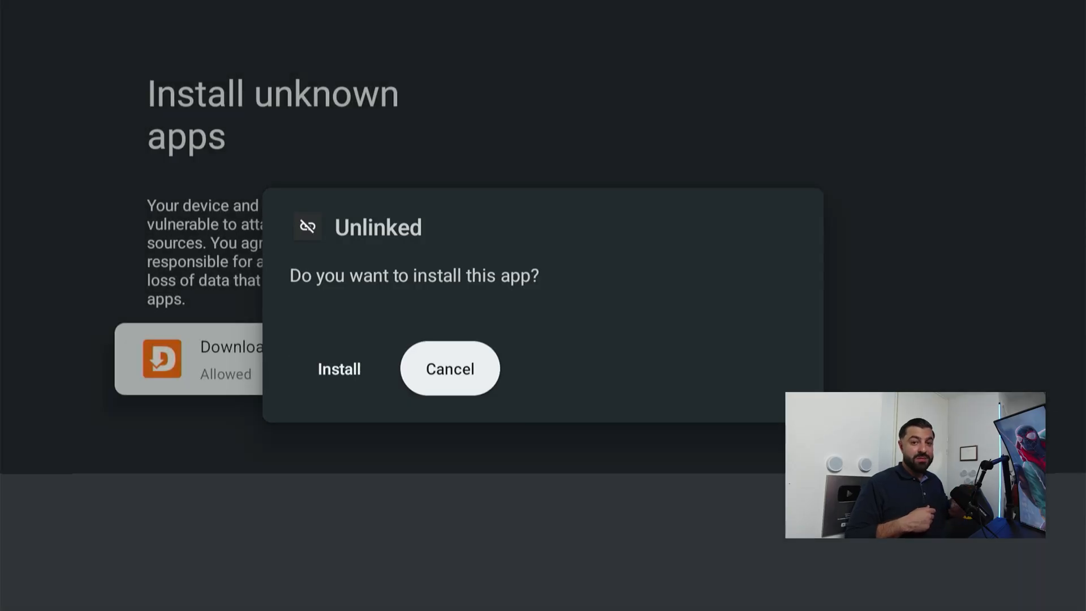
left_click(339, 368)
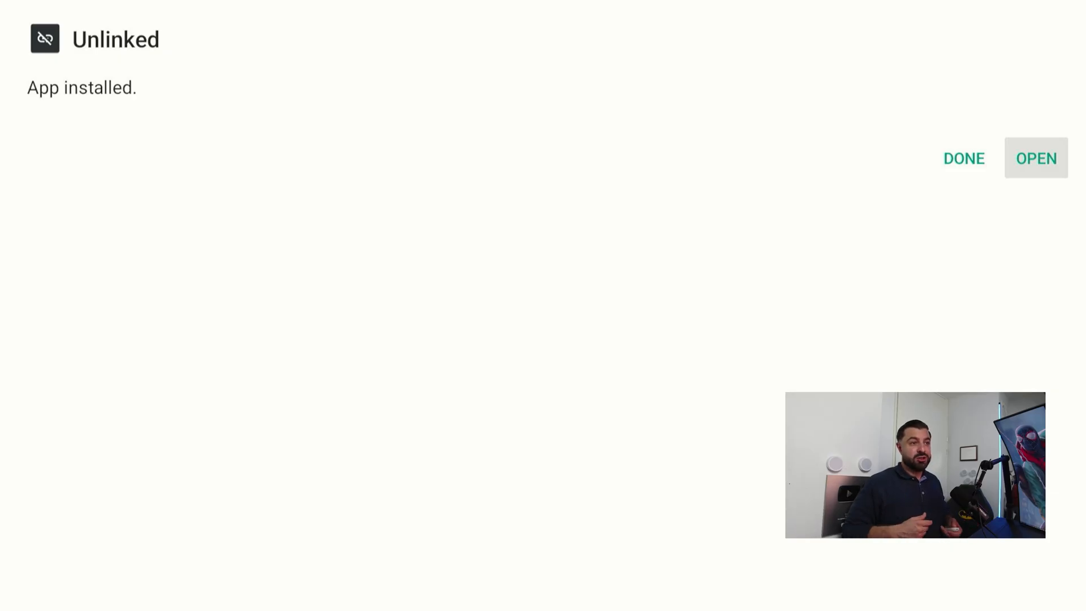
Launch Unlinked and add a new library with code ANDROITWEAKS
left_click(1036, 158)
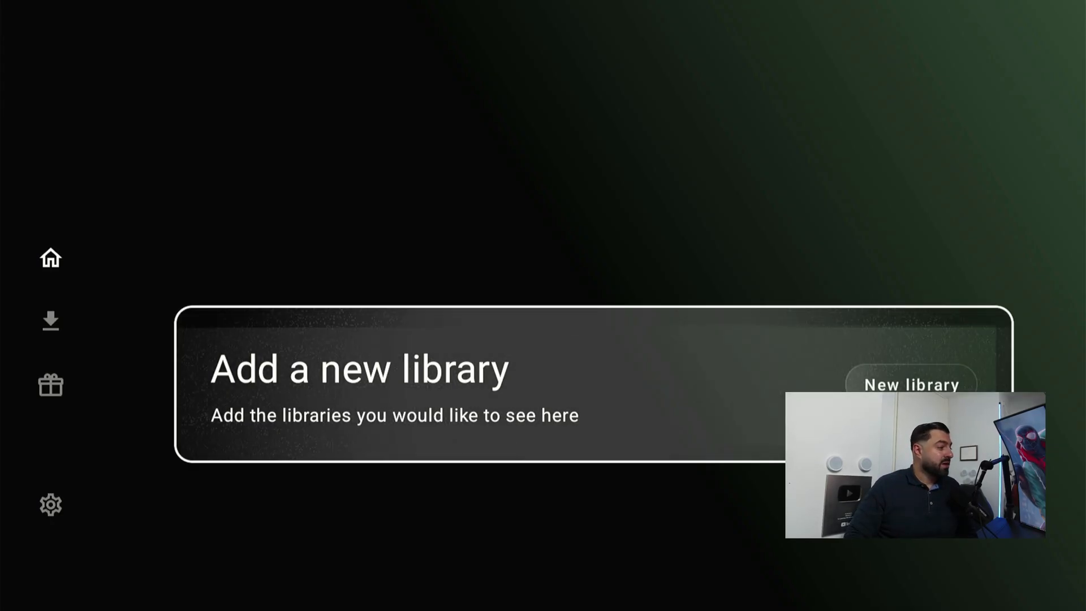
left_click(910, 385)
type("ANDR")
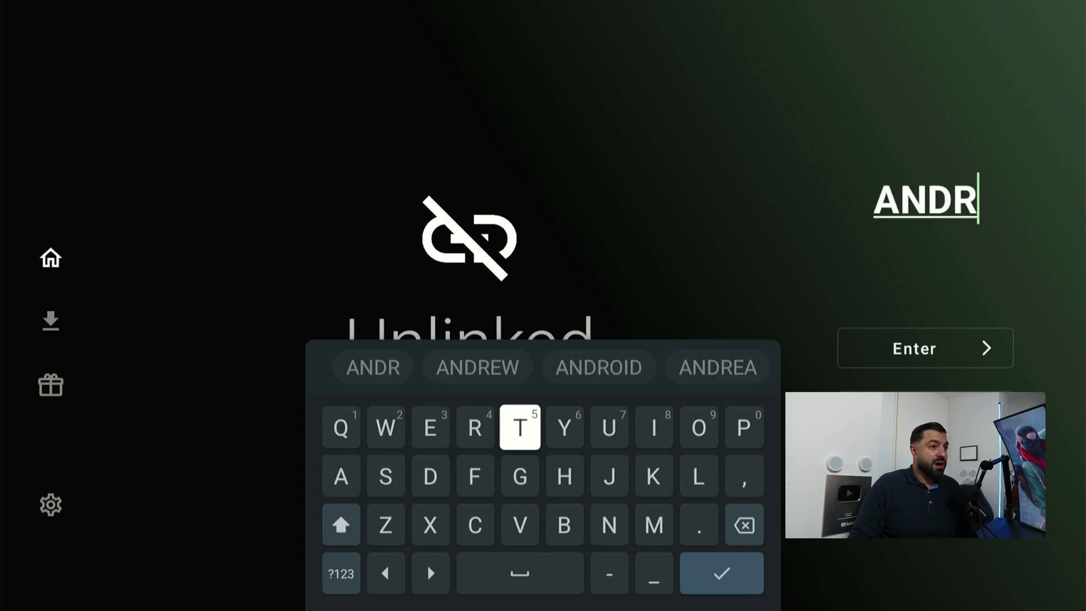
left_click(698, 428)
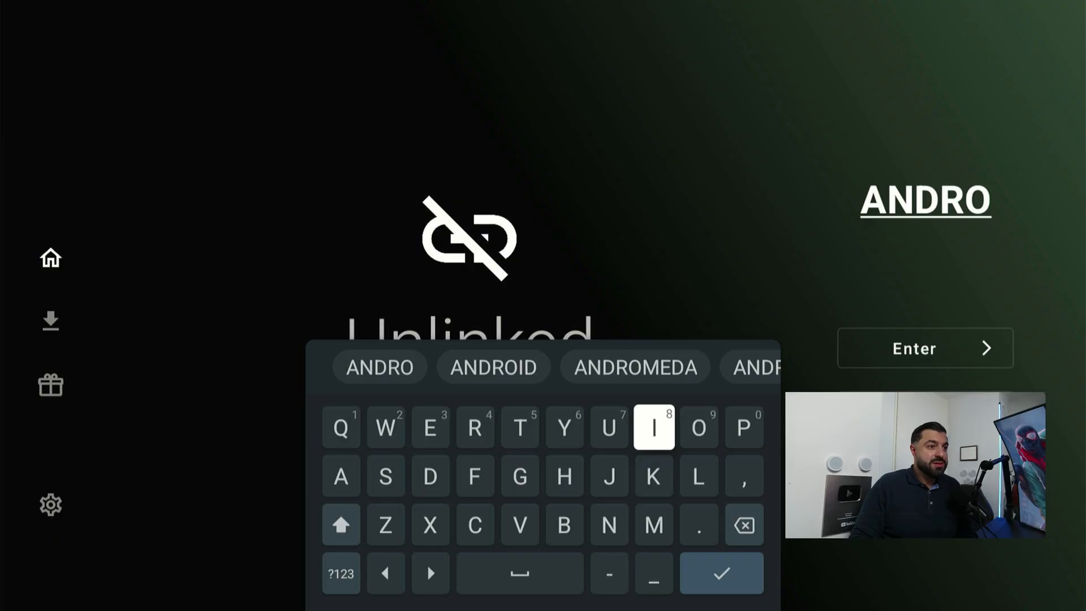
left_click(518, 427)
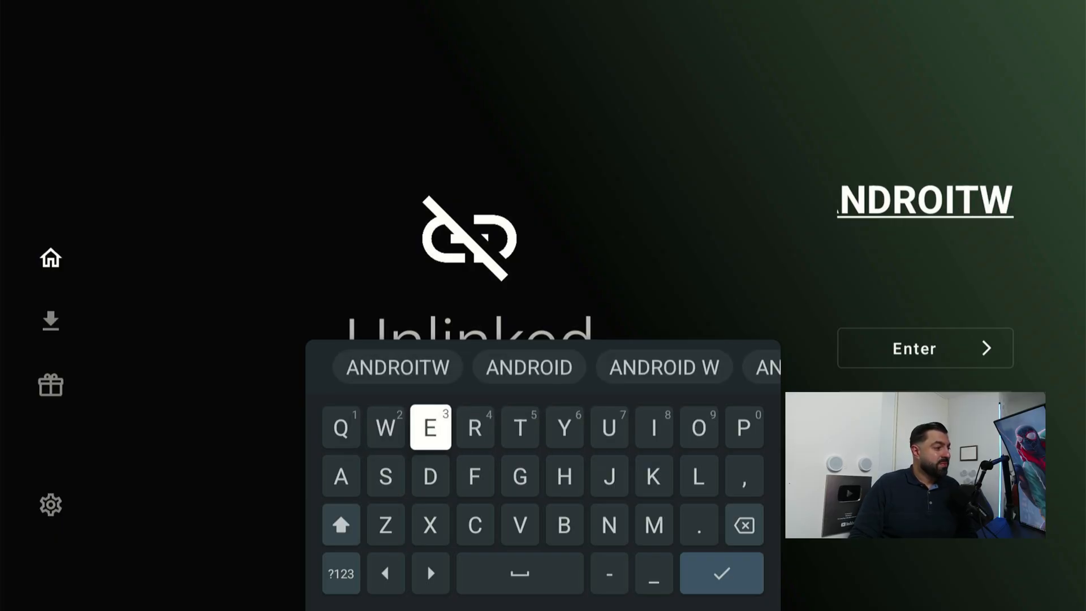
left_click(652, 476)
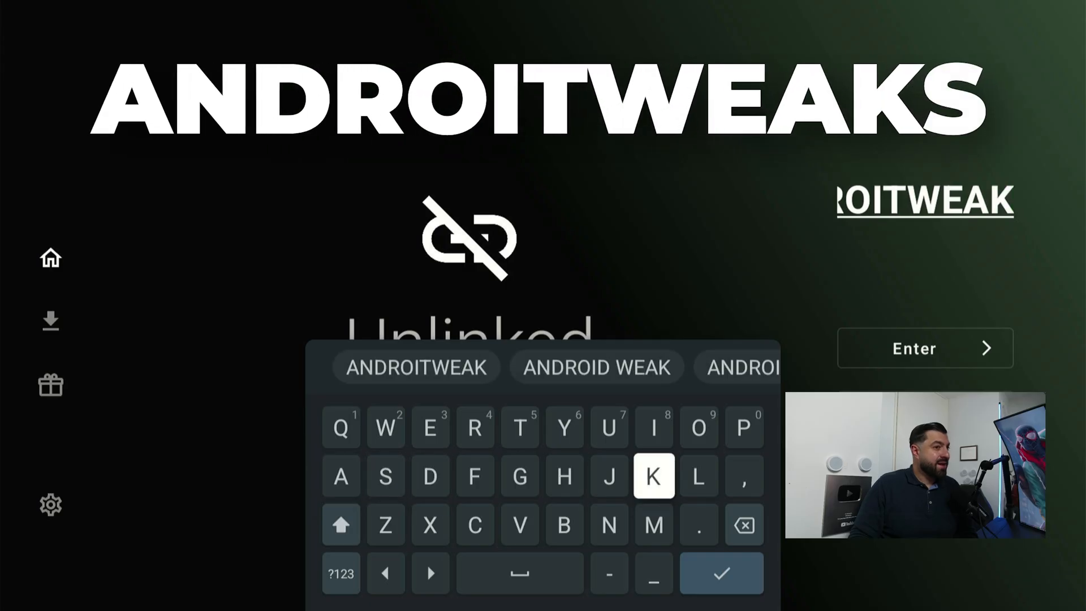
type("S")
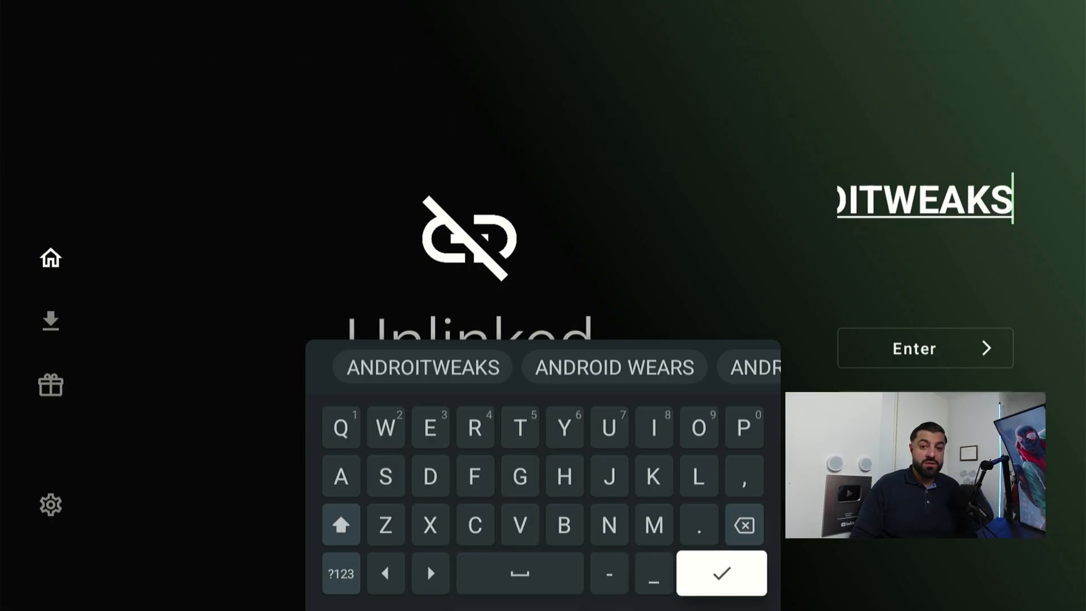
left_click(721, 573)
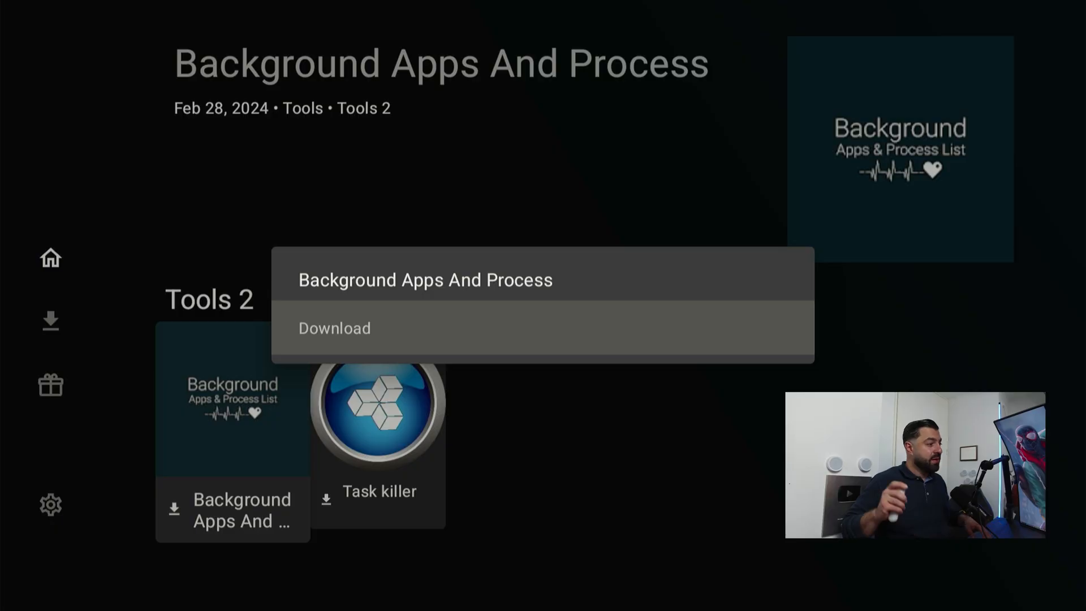
Download Background Apps And Process, acknowledging the permission prompt and allowing Unlinked to install unknown apps
left_click(335, 328)
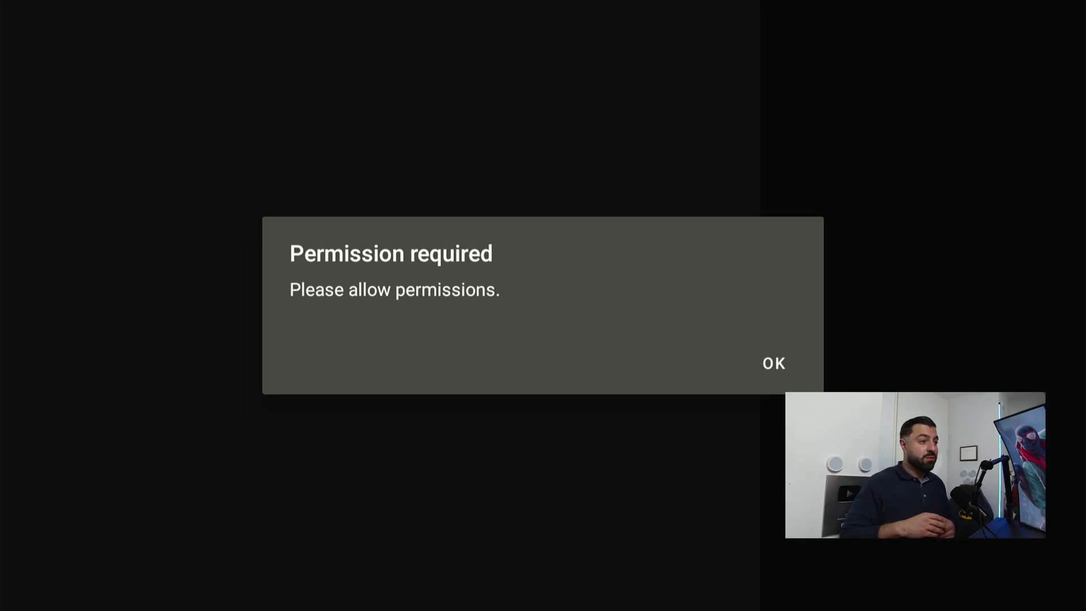
left_click(773, 363)
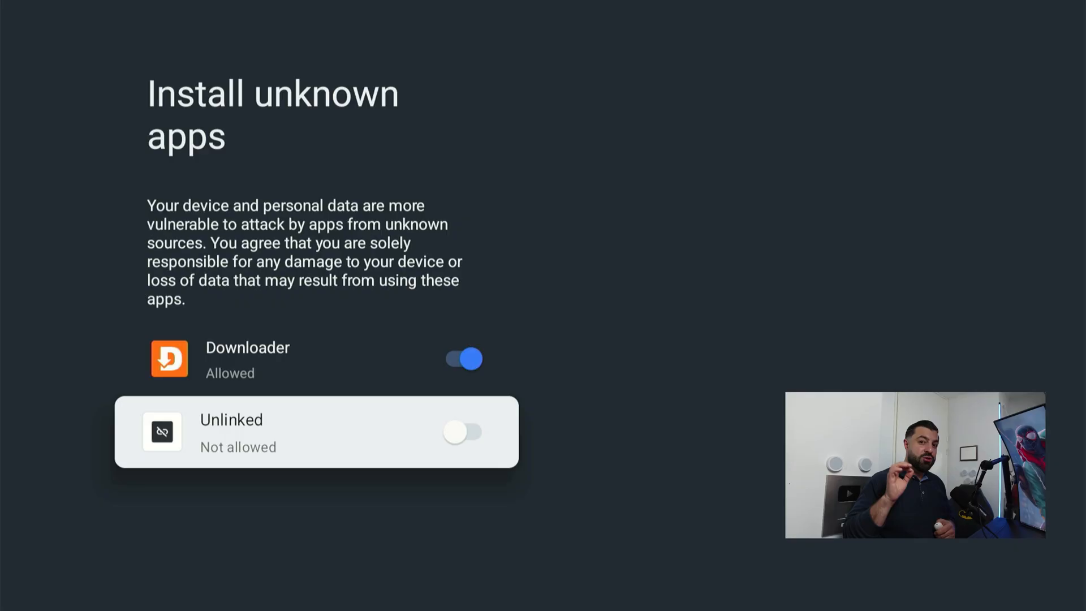
left_click(465, 432)
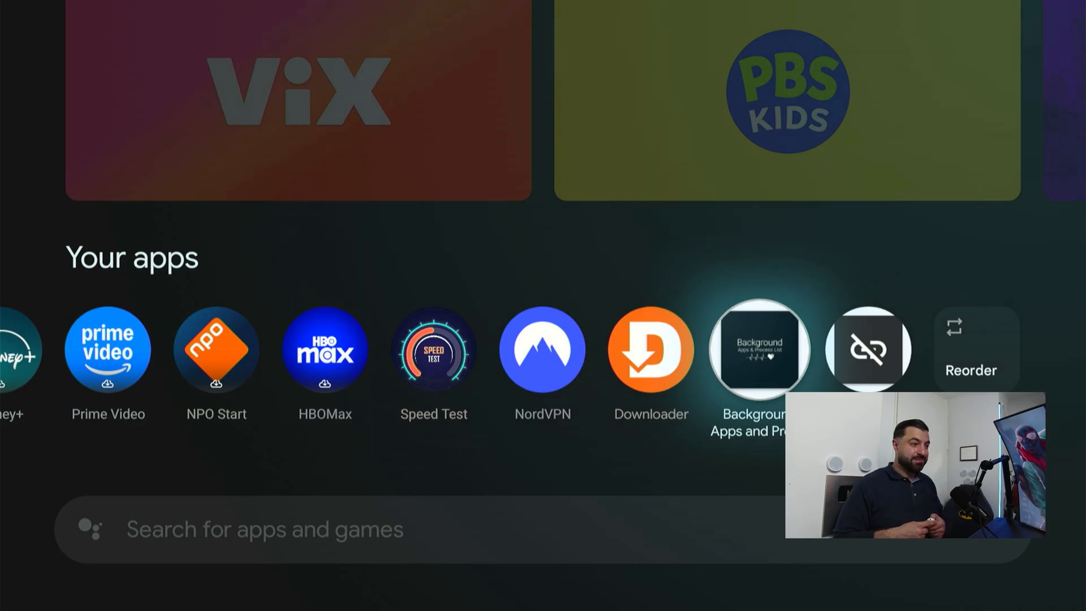
Launch Background Apps once, dismissing its warnings, then move Unlinked toward the front of Your apps
left_click(760, 350)
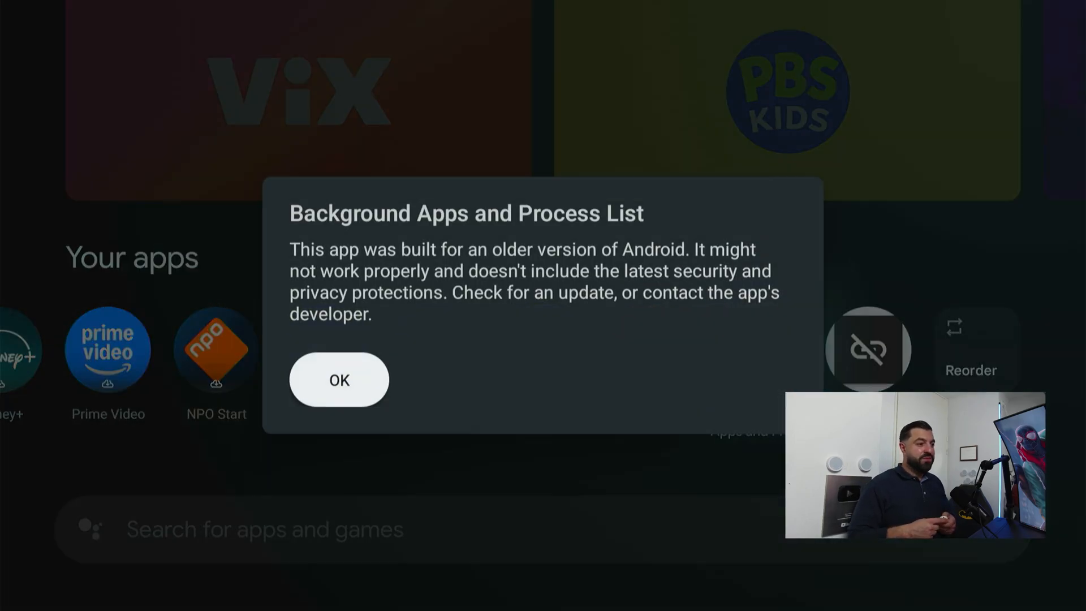
left_click(339, 379)
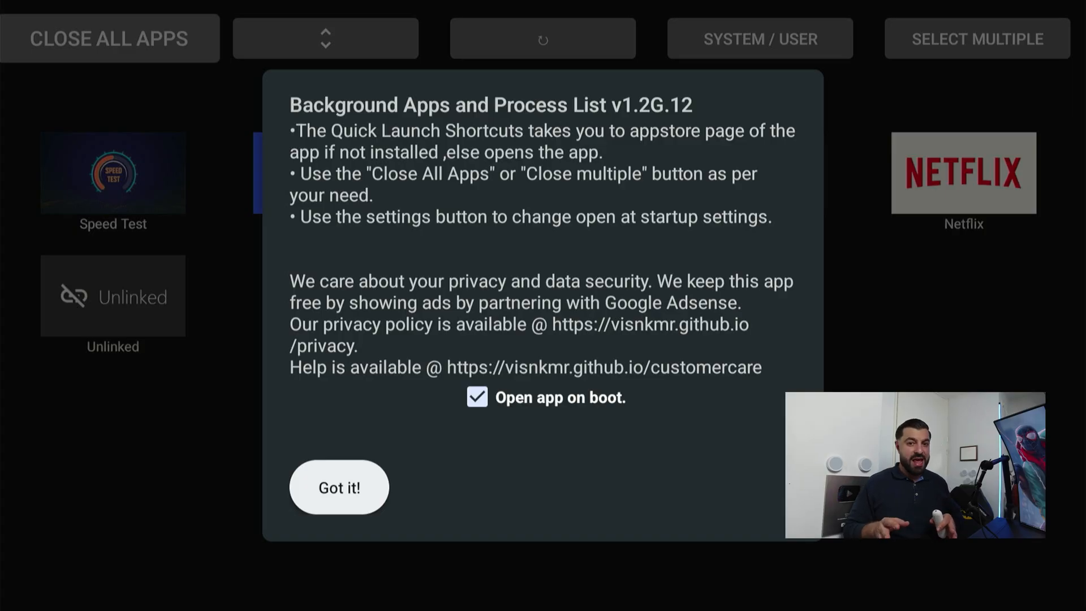
left_click(339, 487)
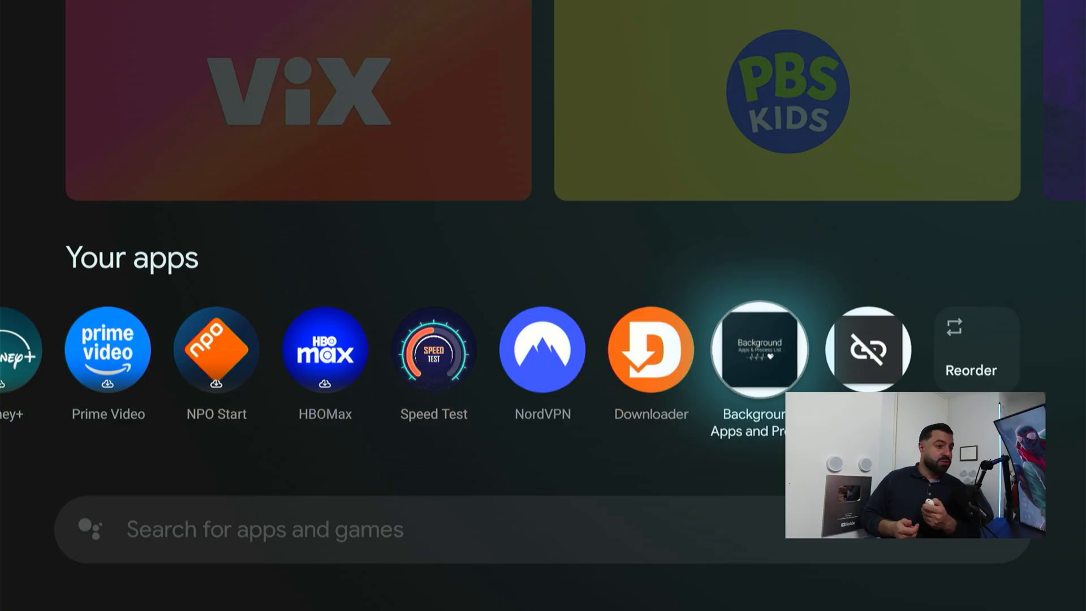
left_click(758, 348)
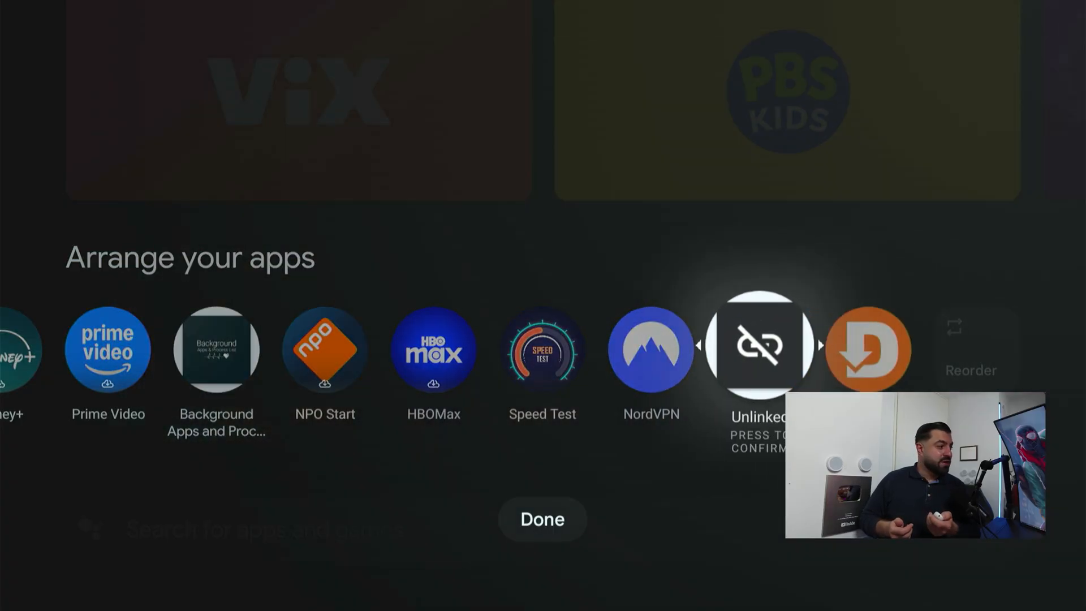
scroll("left", 3)
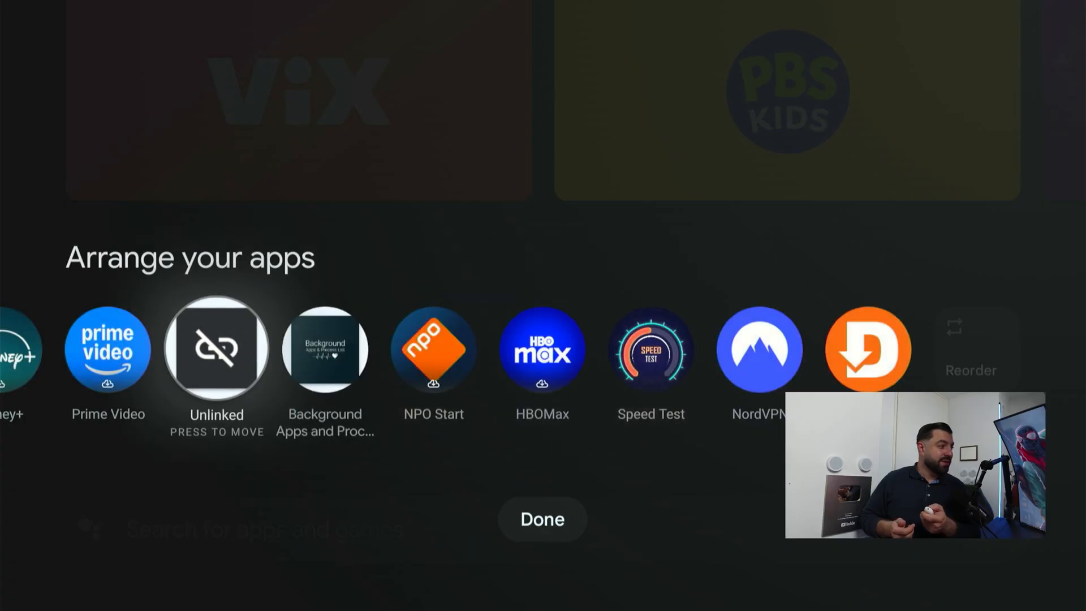